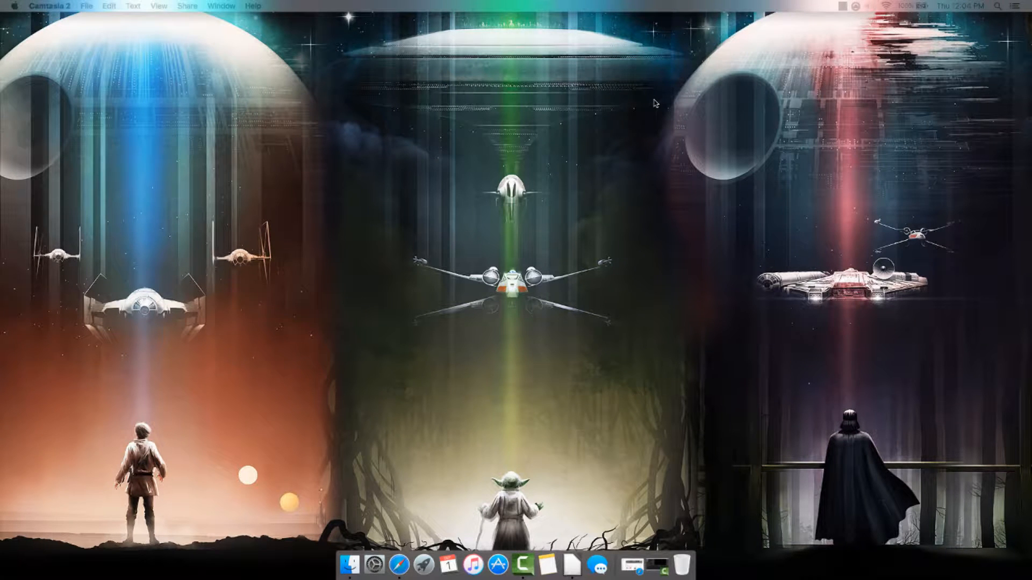
pyautogui.moveTo(649, 180)
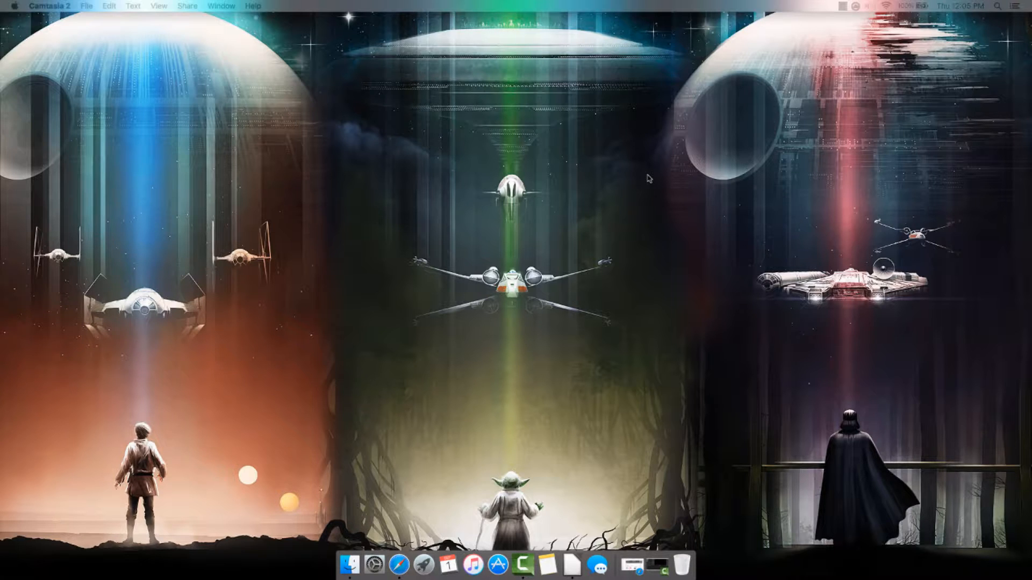
pyautogui.moveTo(595, 273)
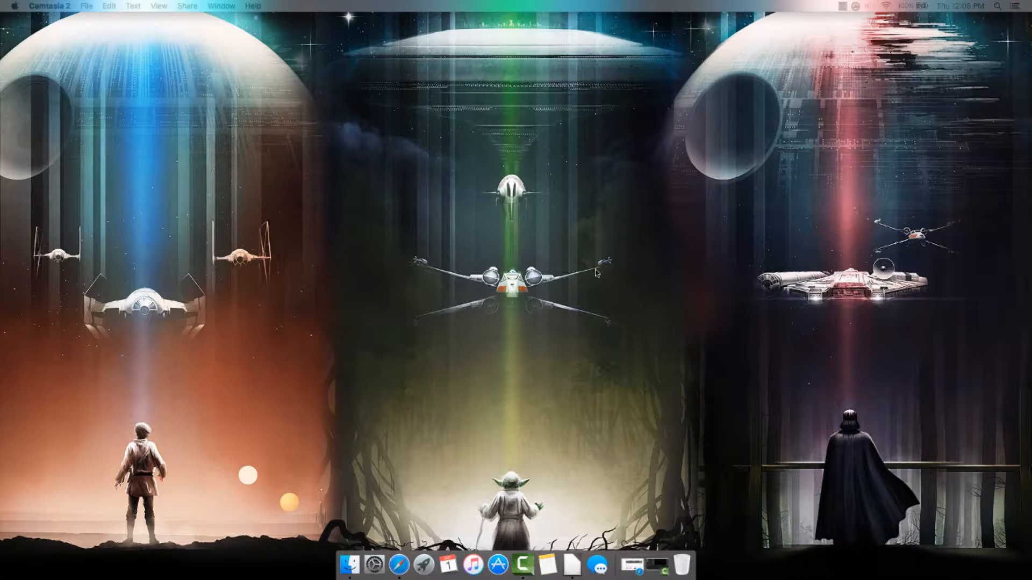
pyautogui.moveTo(423, 565)
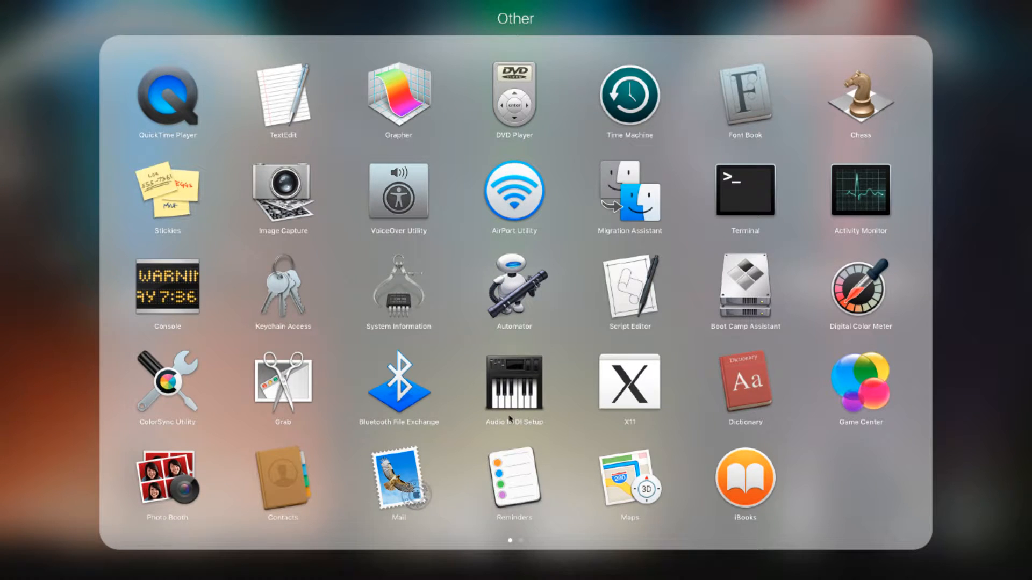
pyautogui.moveTo(534, 427)
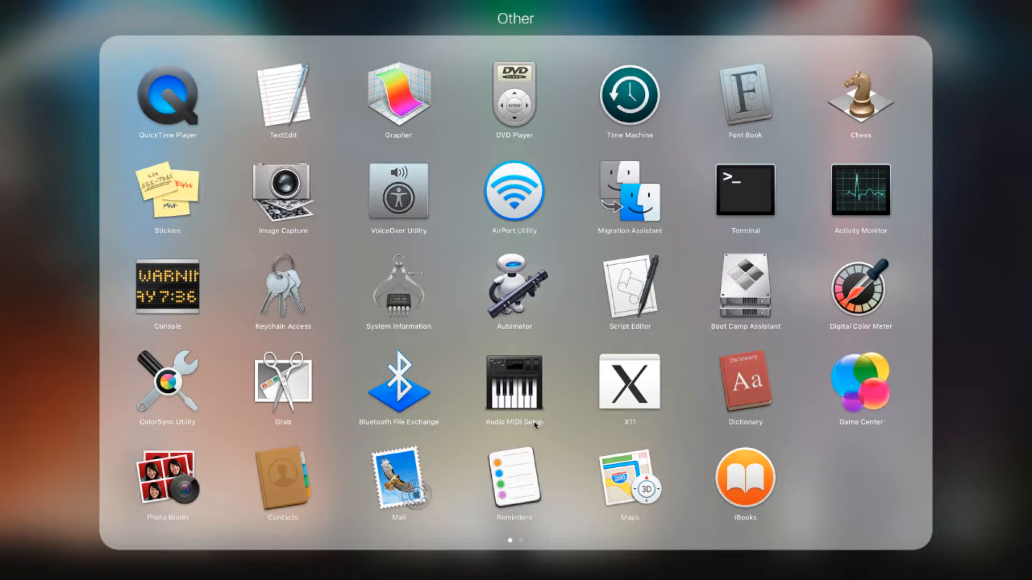
pyautogui.moveTo(514, 544)
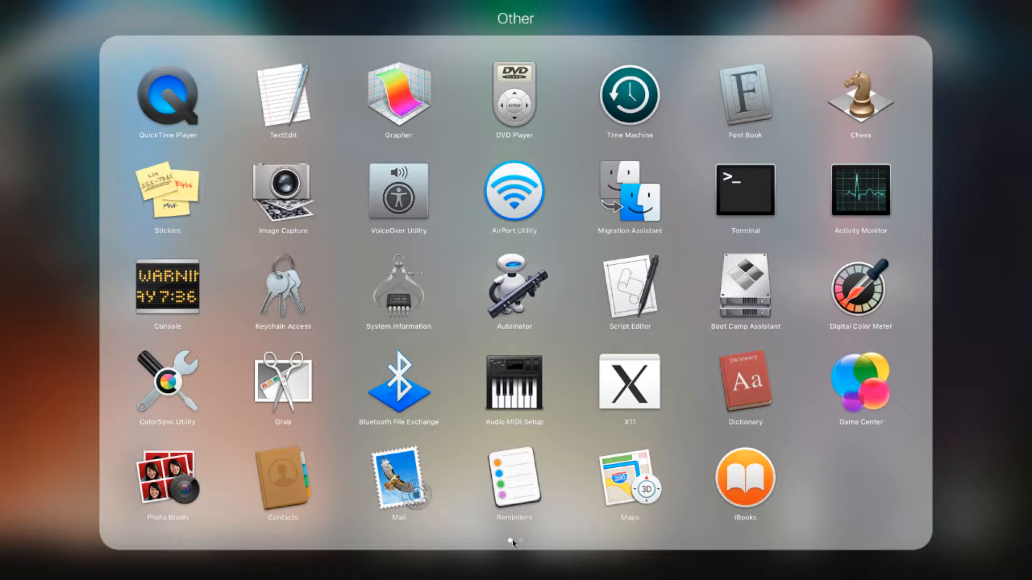
pyautogui.moveTo(519, 383)
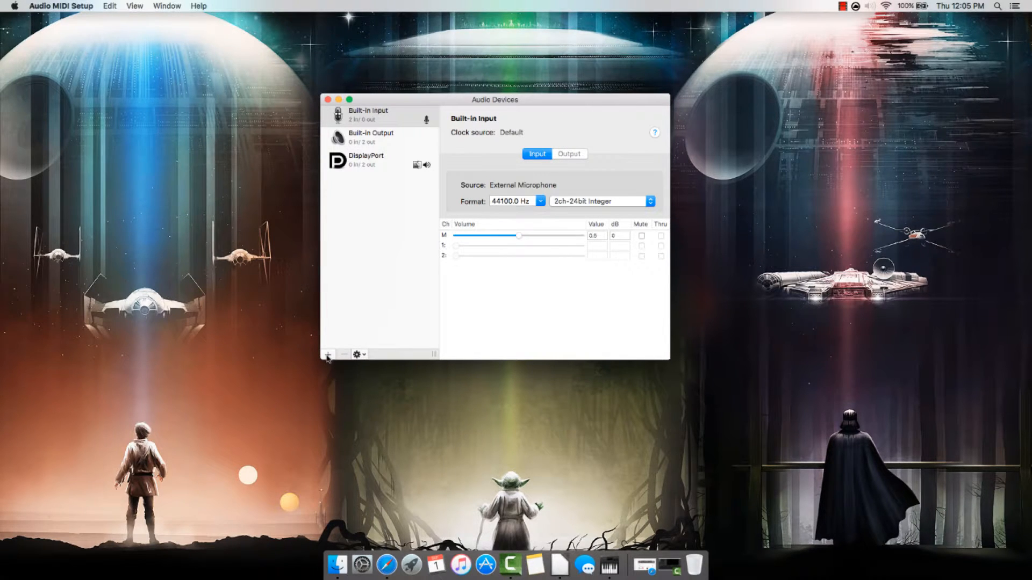
# - Add a new Multi-Output Device from the device list's + menu
pyautogui.click(328, 354)
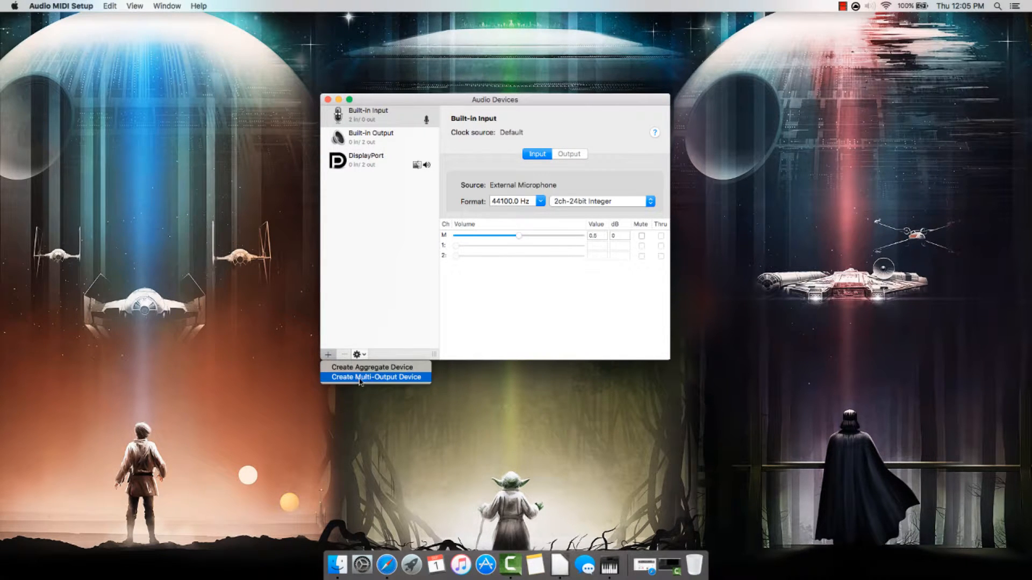
pyautogui.moveTo(361, 381)
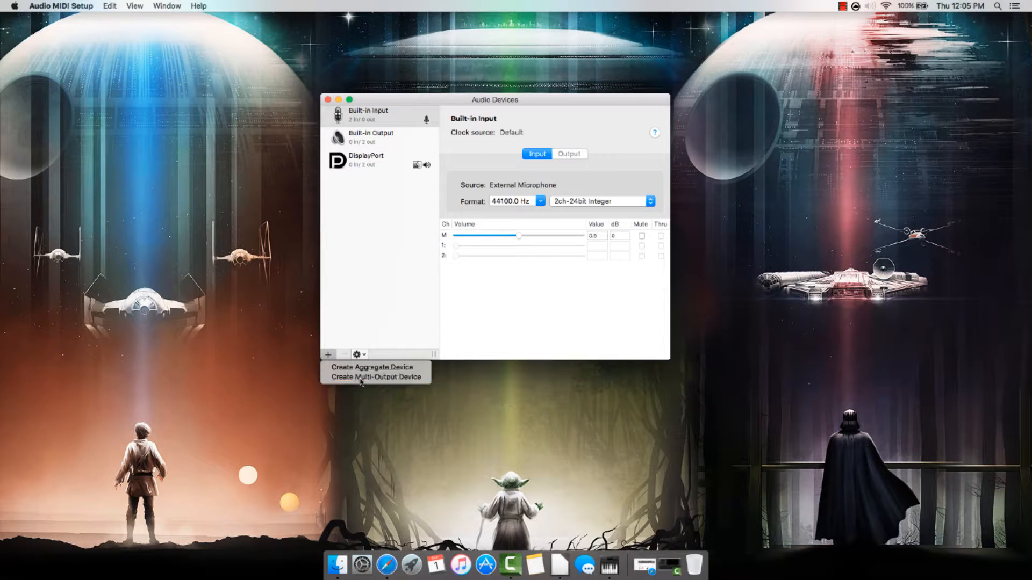
pyautogui.click(375, 378)
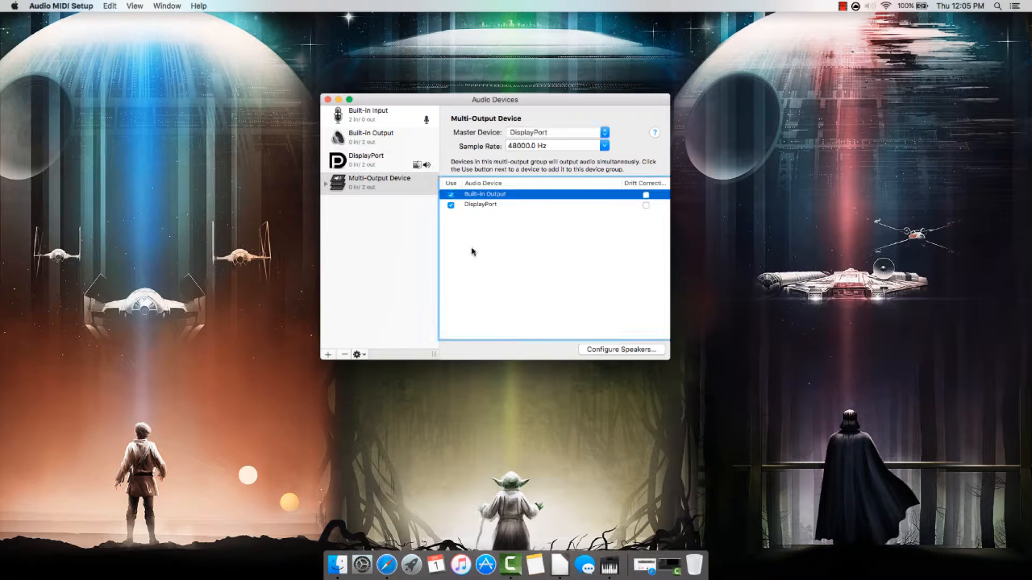
pyautogui.moveTo(482, 211)
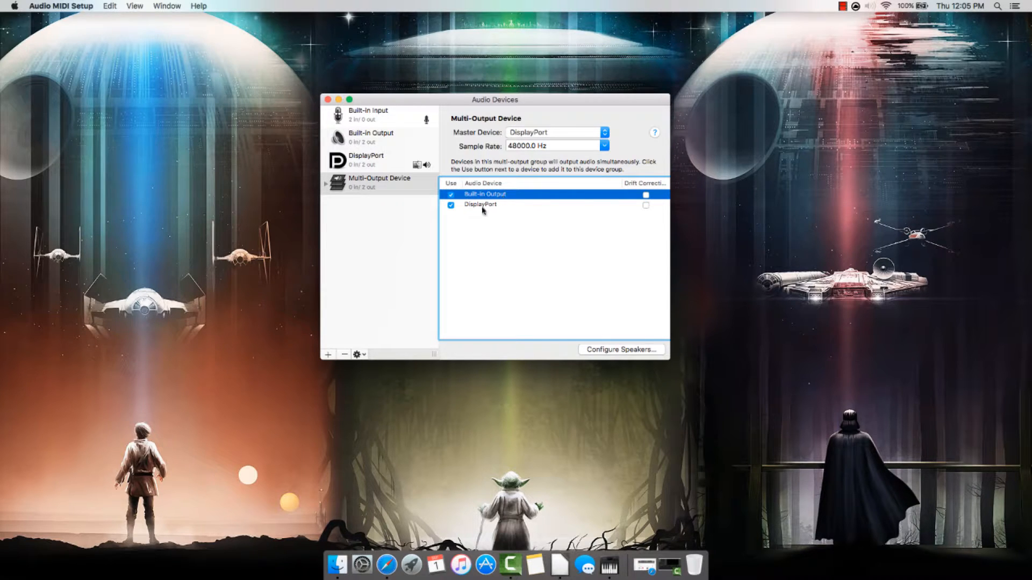
pyautogui.moveTo(581, 203)
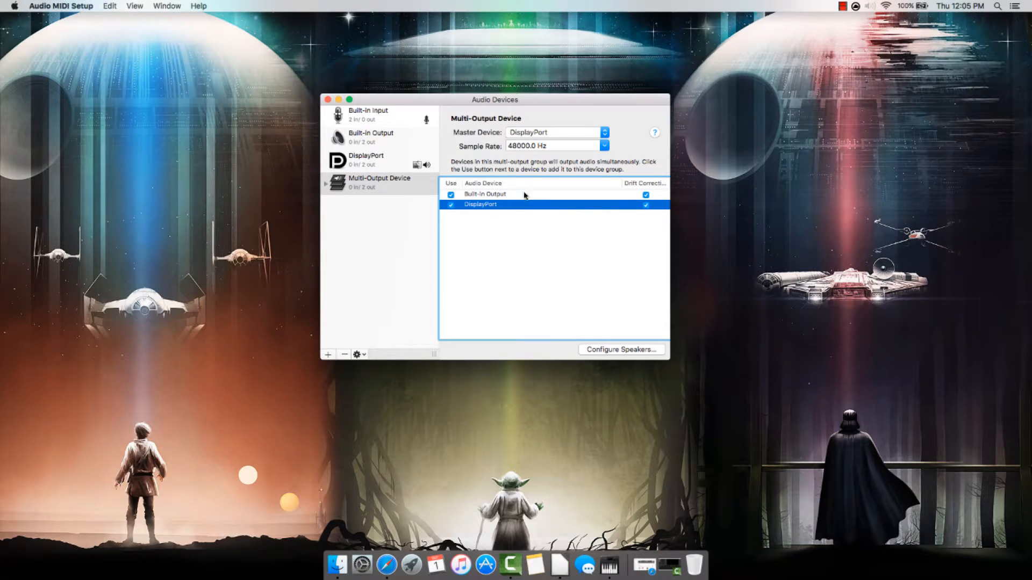
pyautogui.moveTo(562, 184)
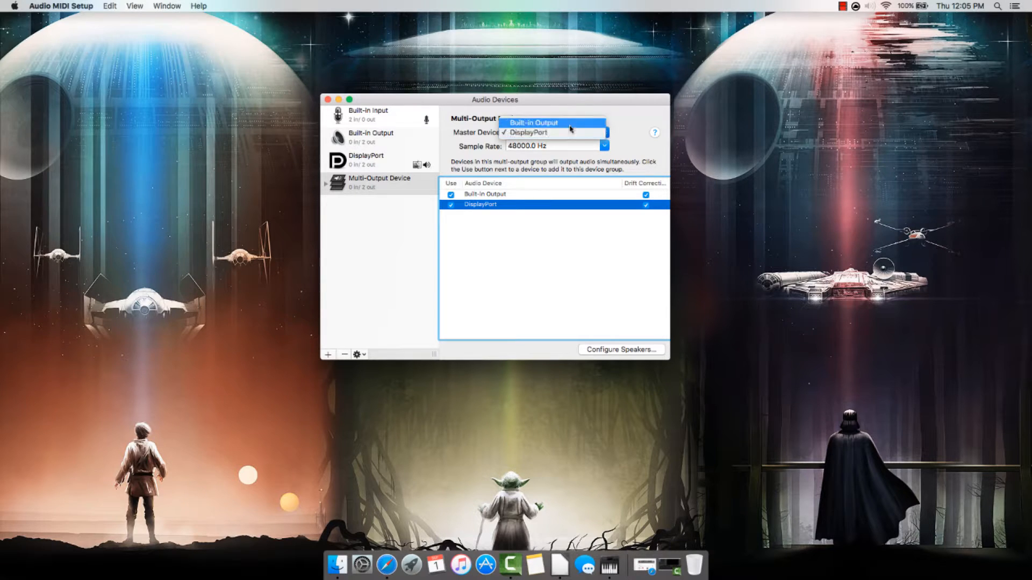
# - Keep DisplayPort as master device and the sample rate at 48000 Hz
pyautogui.click(527, 133)
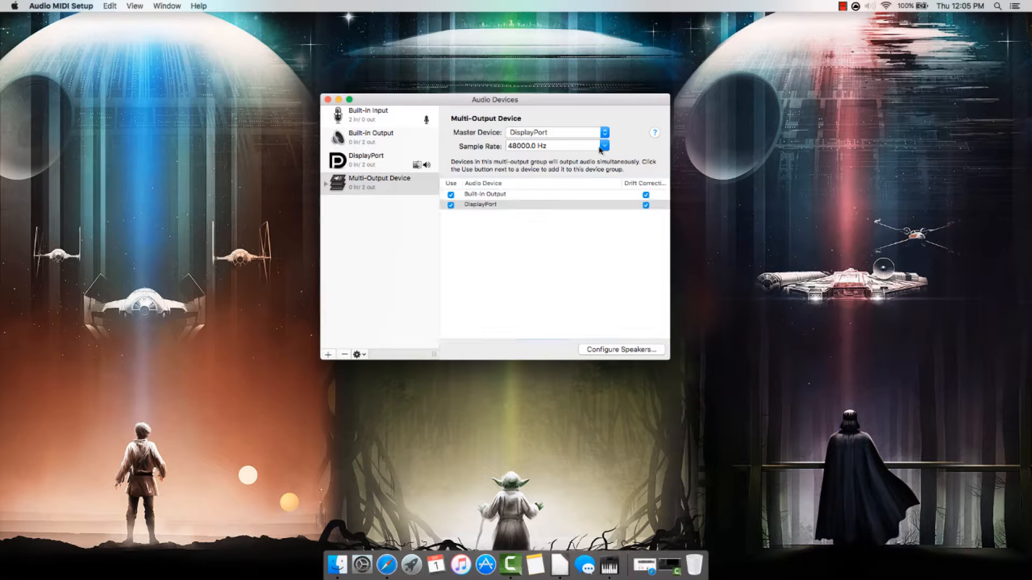
pyautogui.click(602, 145)
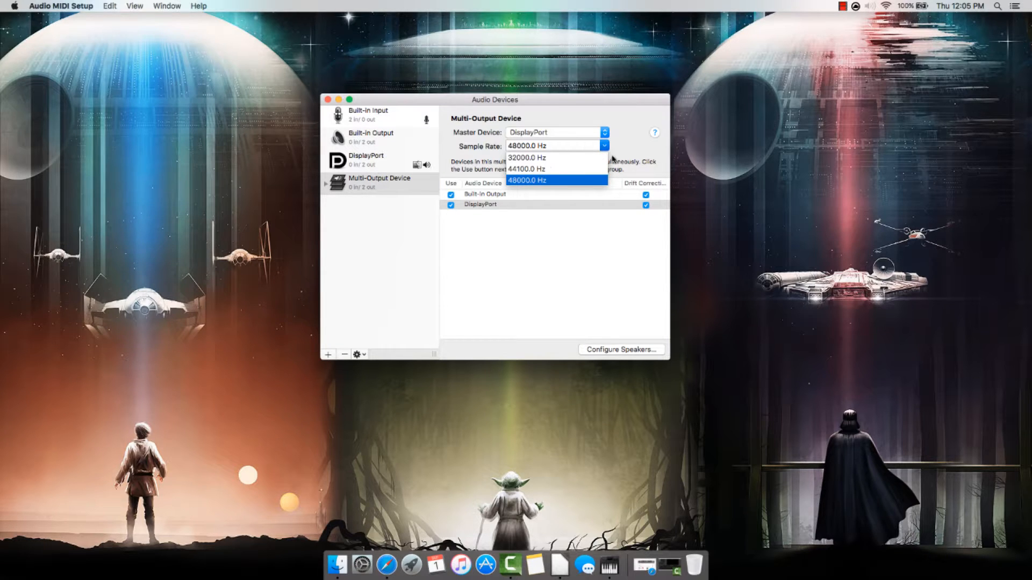
pyautogui.click(554, 181)
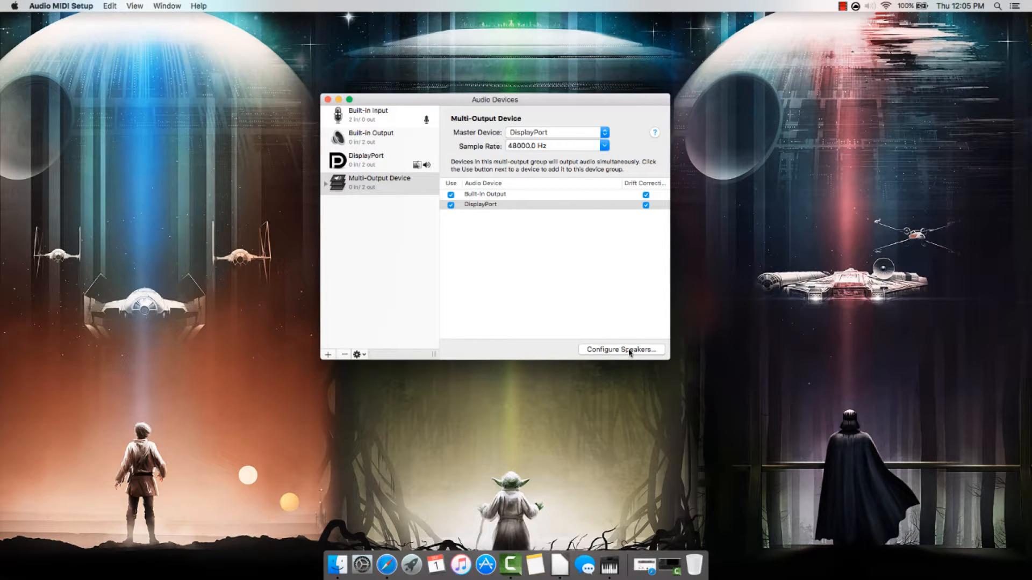
# - Bring up Configure Speakers for the new multi-output device
pyautogui.click(620, 349)
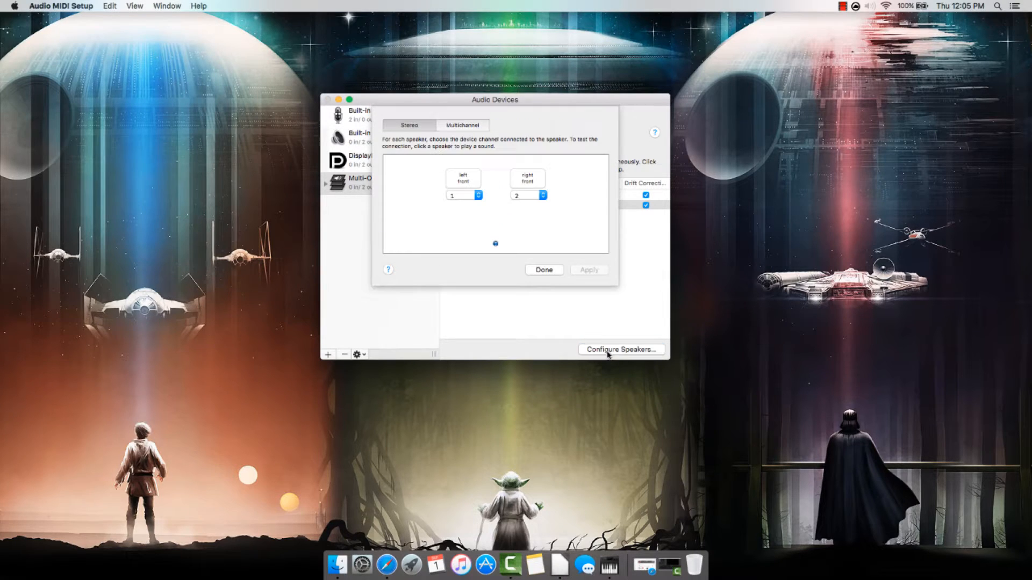
pyautogui.moveTo(506, 189)
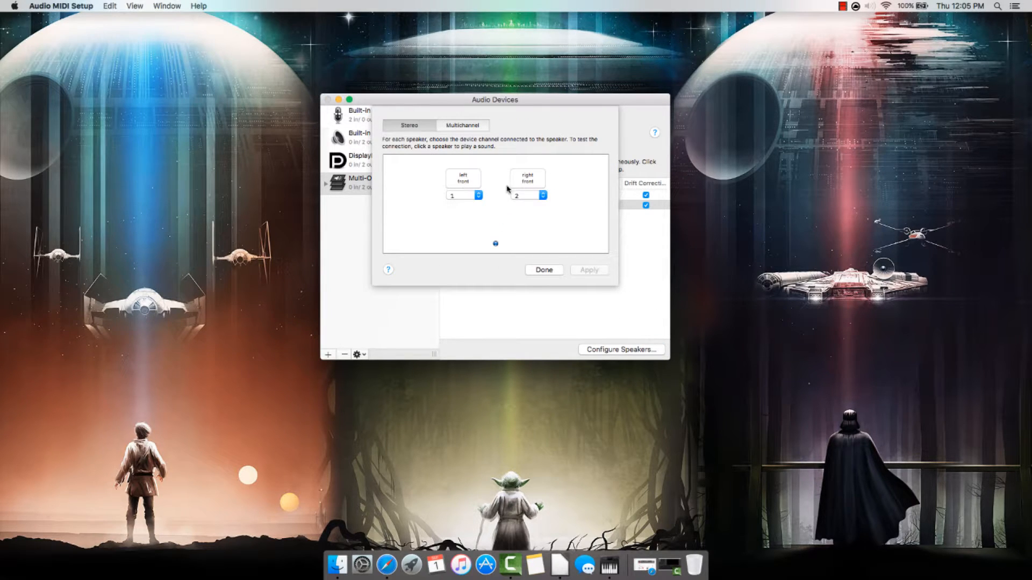
pyautogui.moveTo(492, 185)
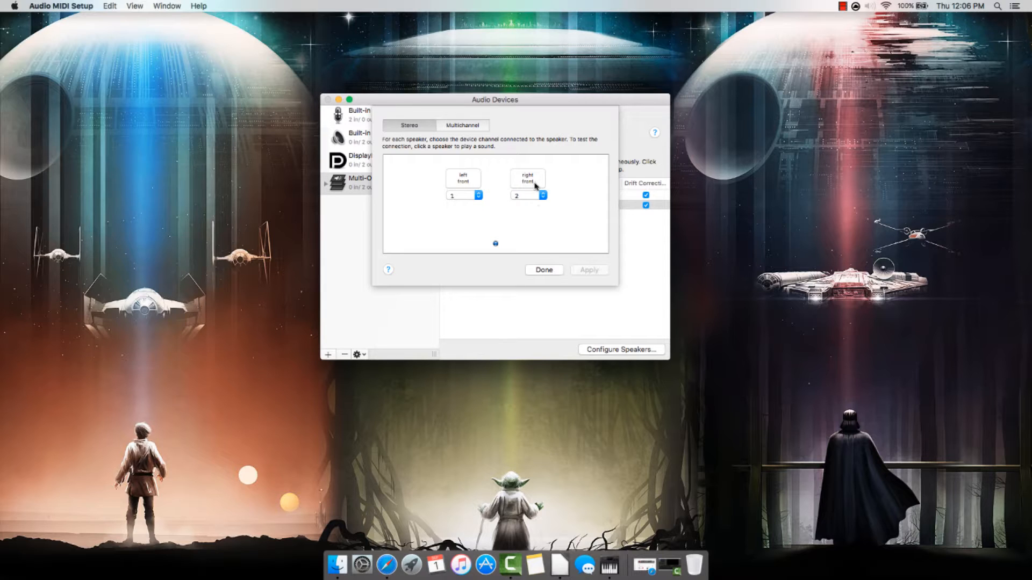
# - Dismiss the speaker sheet with Done, keeping stereo channels 1 and 2
pyautogui.click(543, 270)
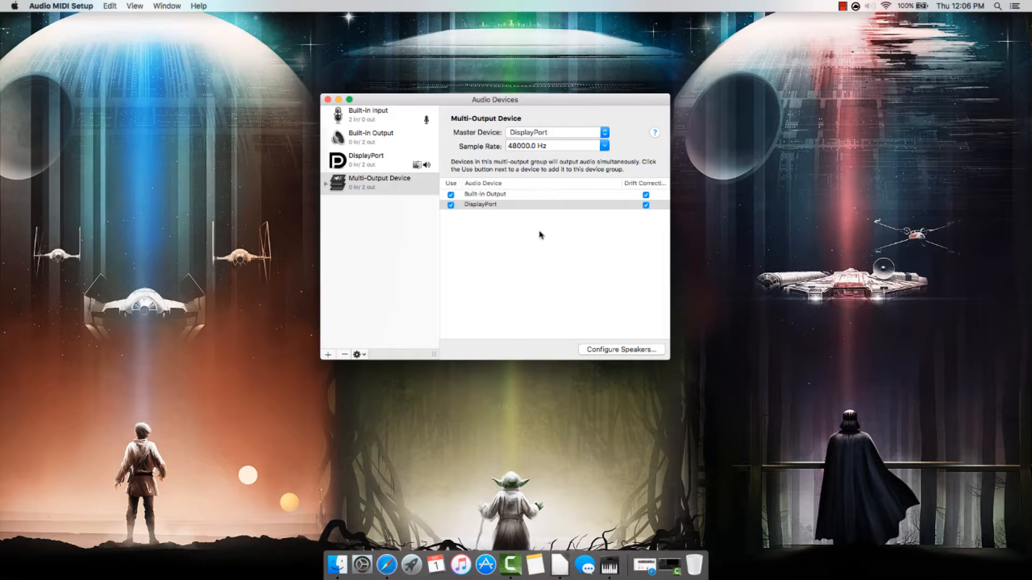
pyautogui.moveTo(543, 253)
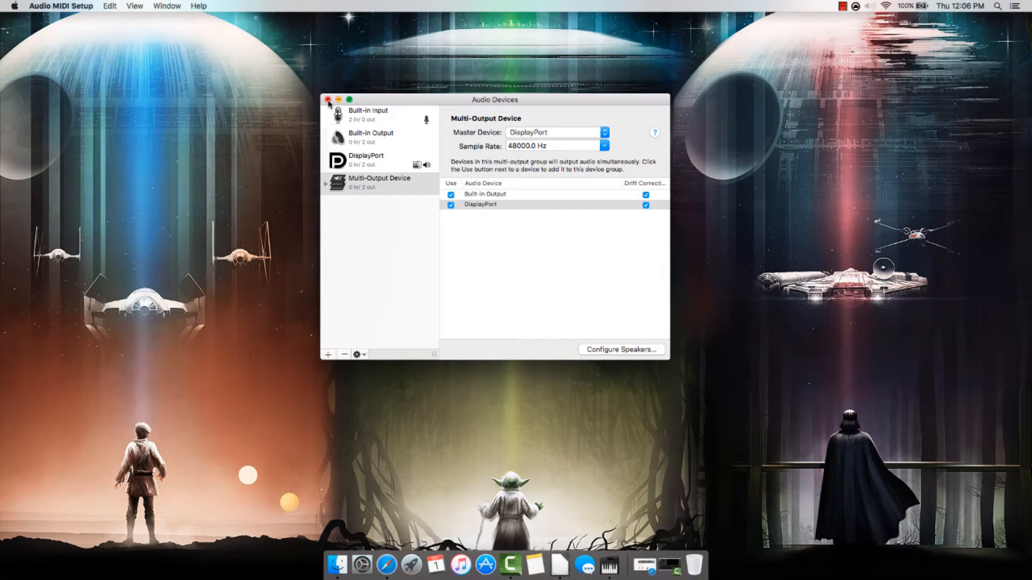
# - Close the Audio Devices window, returning to the Finder desktop
pyautogui.click(327, 99)
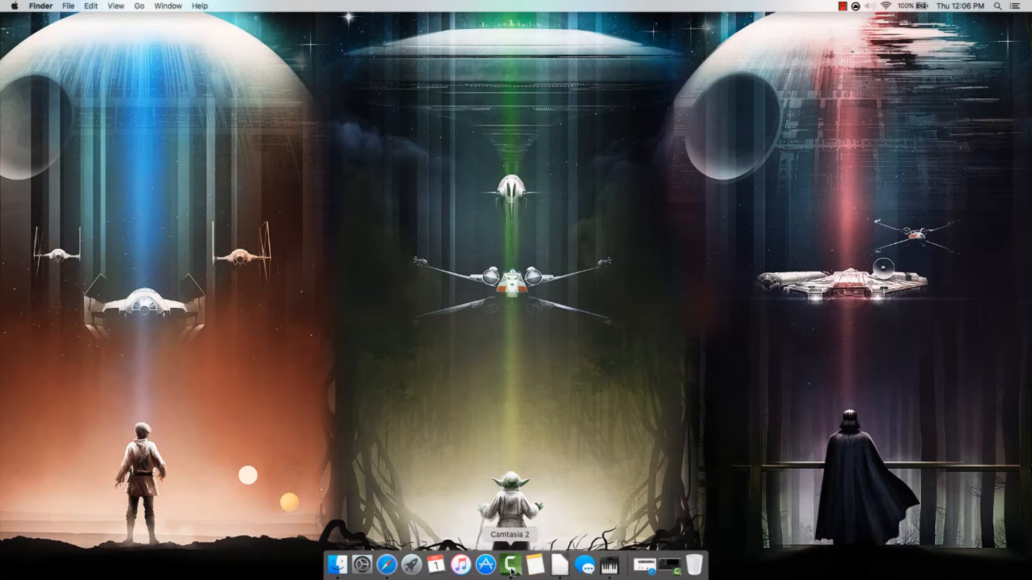
pyautogui.moveTo(654, 568)
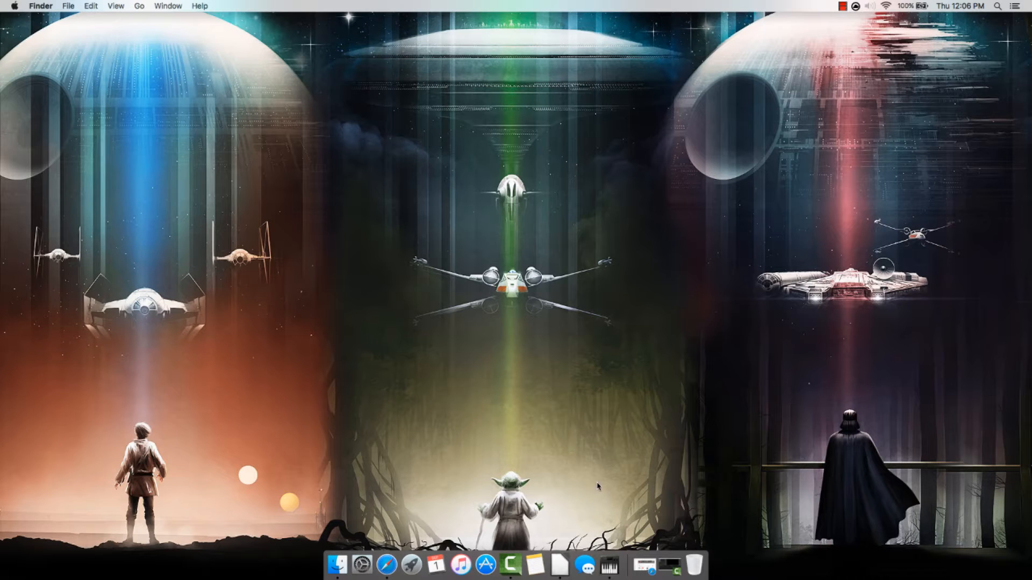
pyautogui.moveTo(585, 264)
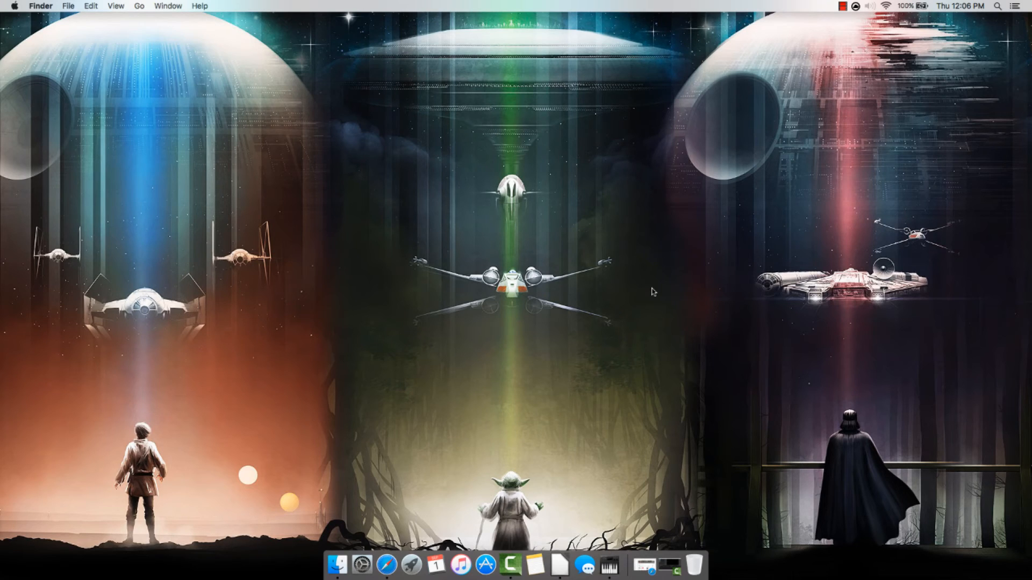
pyautogui.moveTo(645, 397)
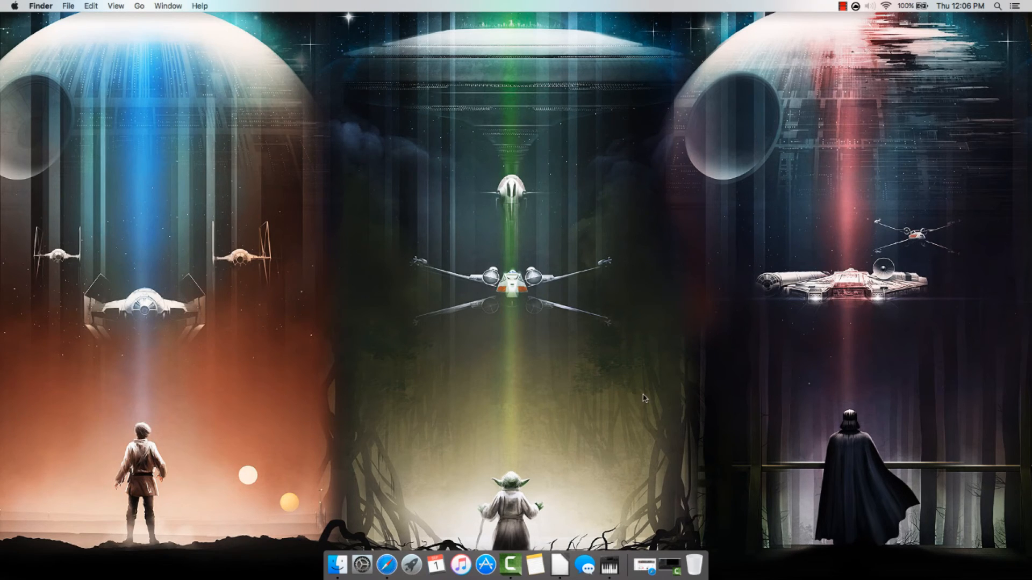
pyautogui.moveTo(535, 400)
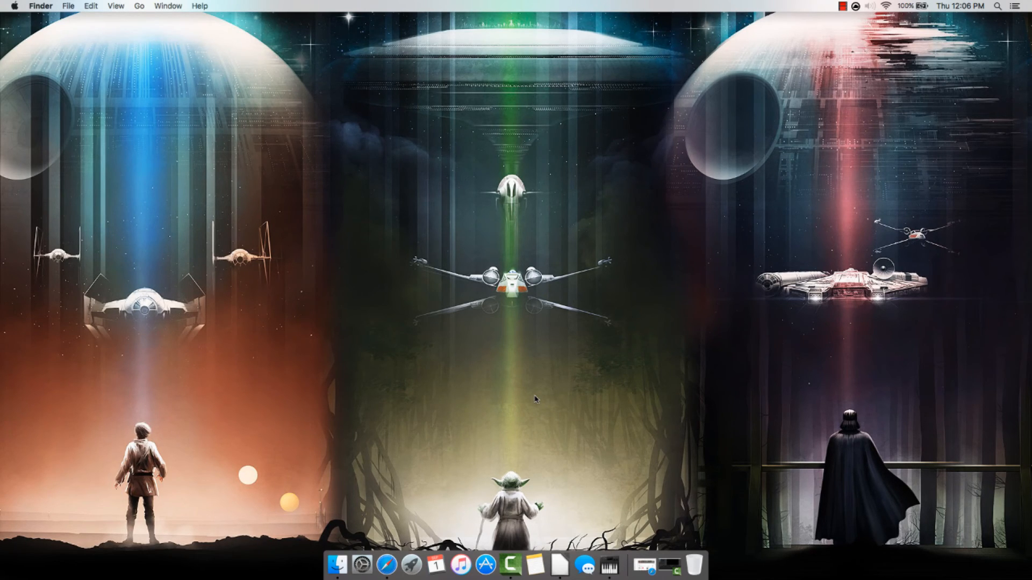